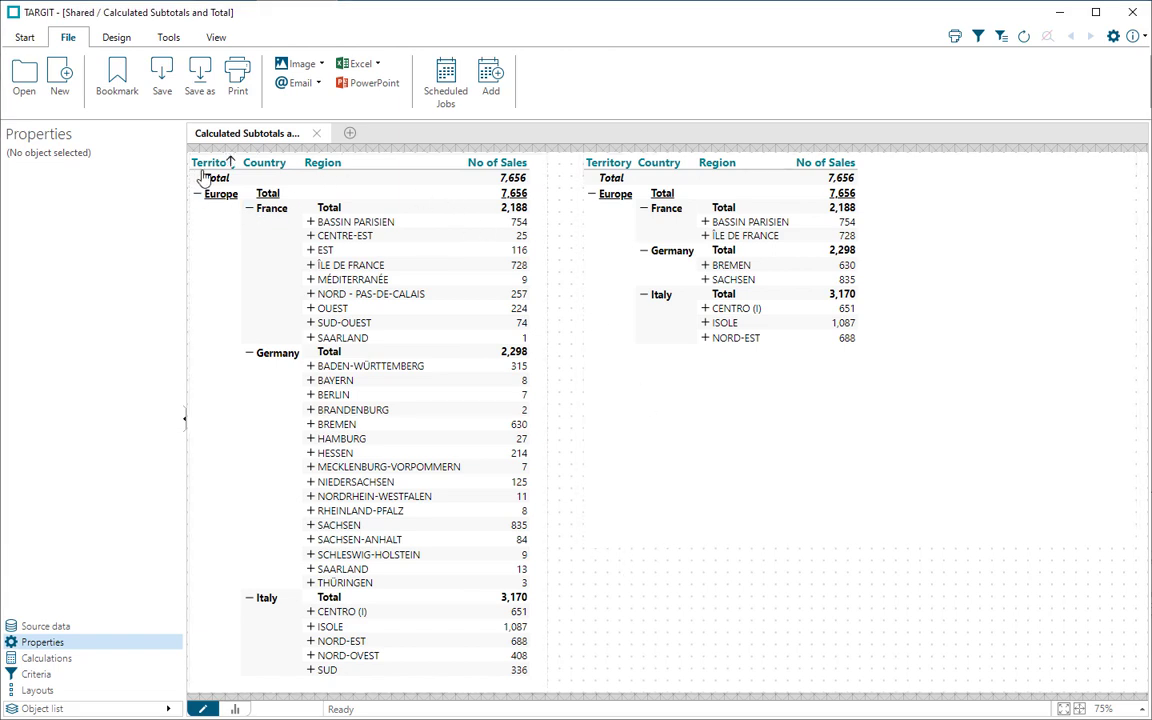
pyautogui.moveTo(330, 180)
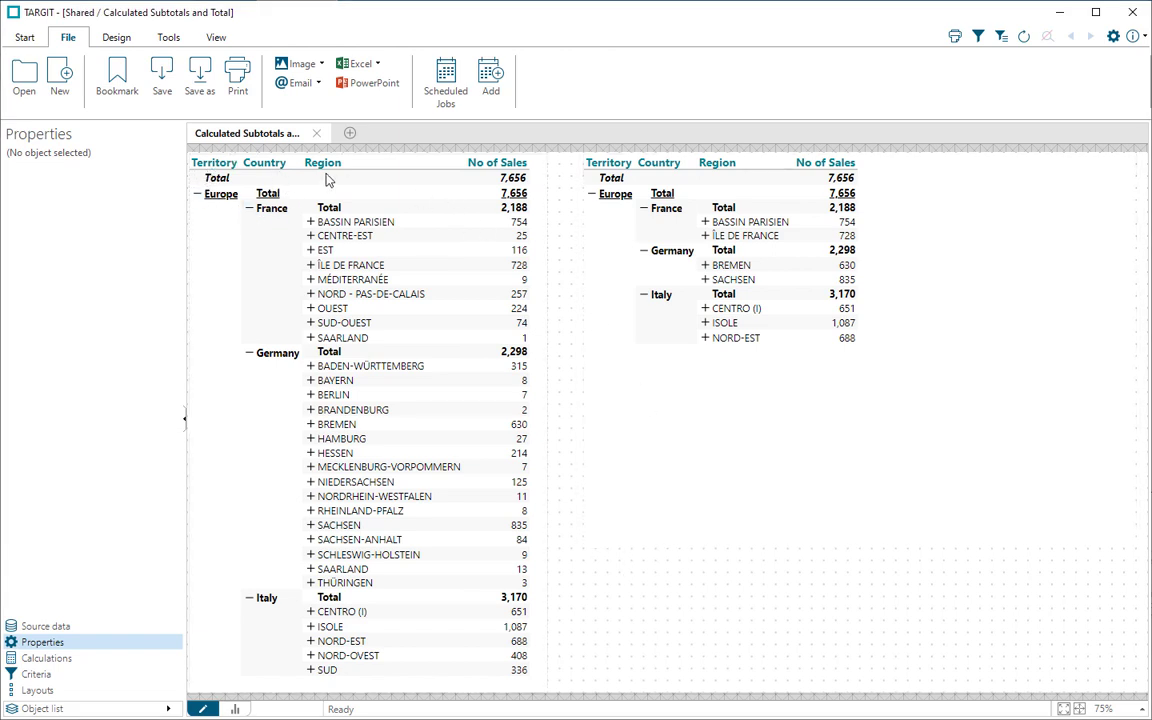
pyautogui.moveTo(484, 176)
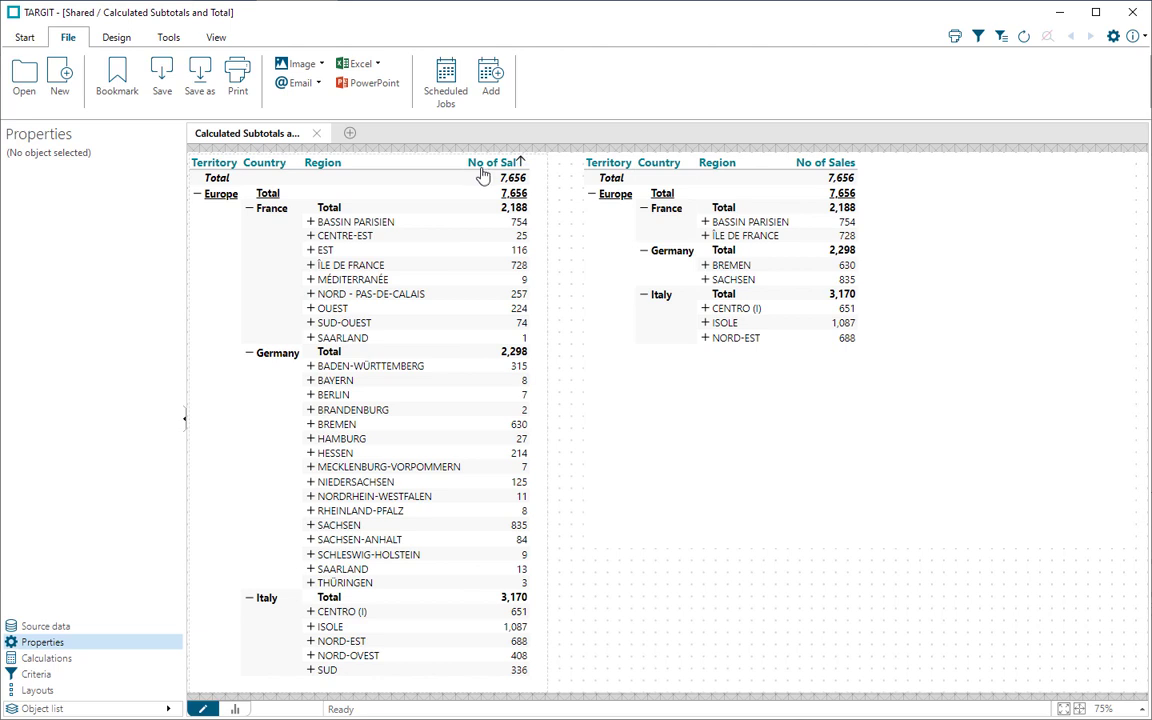
pyautogui.moveTo(492, 226)
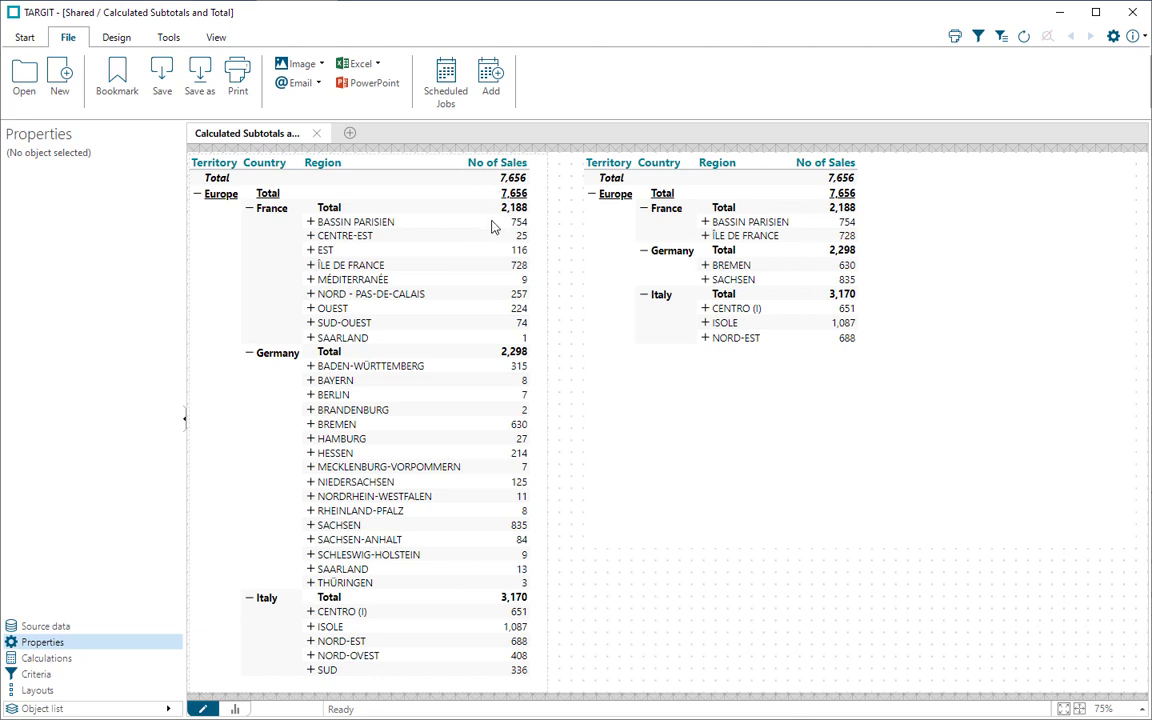
pyautogui.moveTo(518, 452)
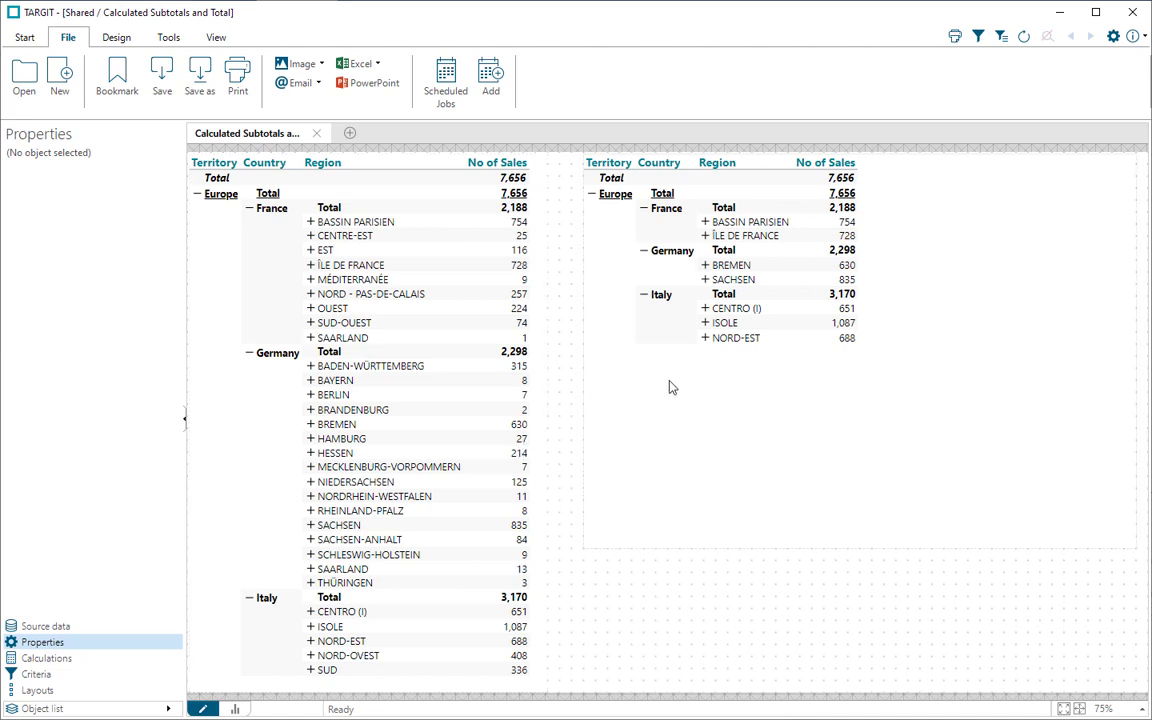
# Show the right crosstab's Visibility Agents, revealing the existing No of Sales value-based agent
pyautogui.click(856, 350)
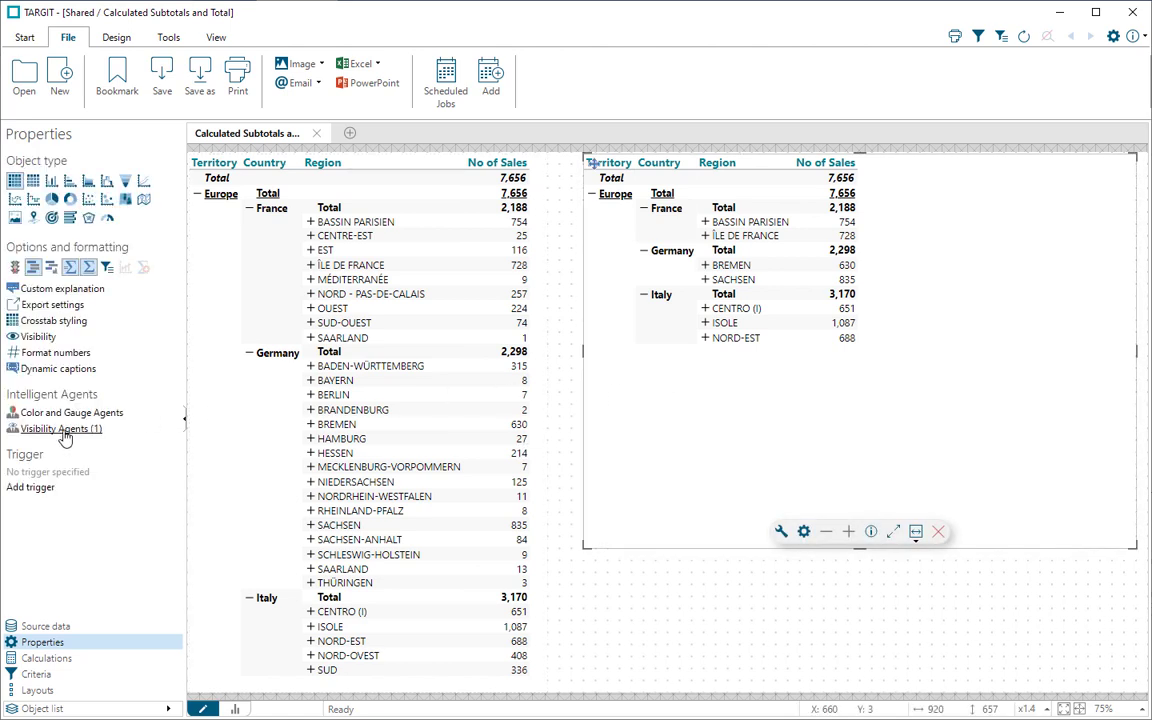
pyautogui.click(58, 428)
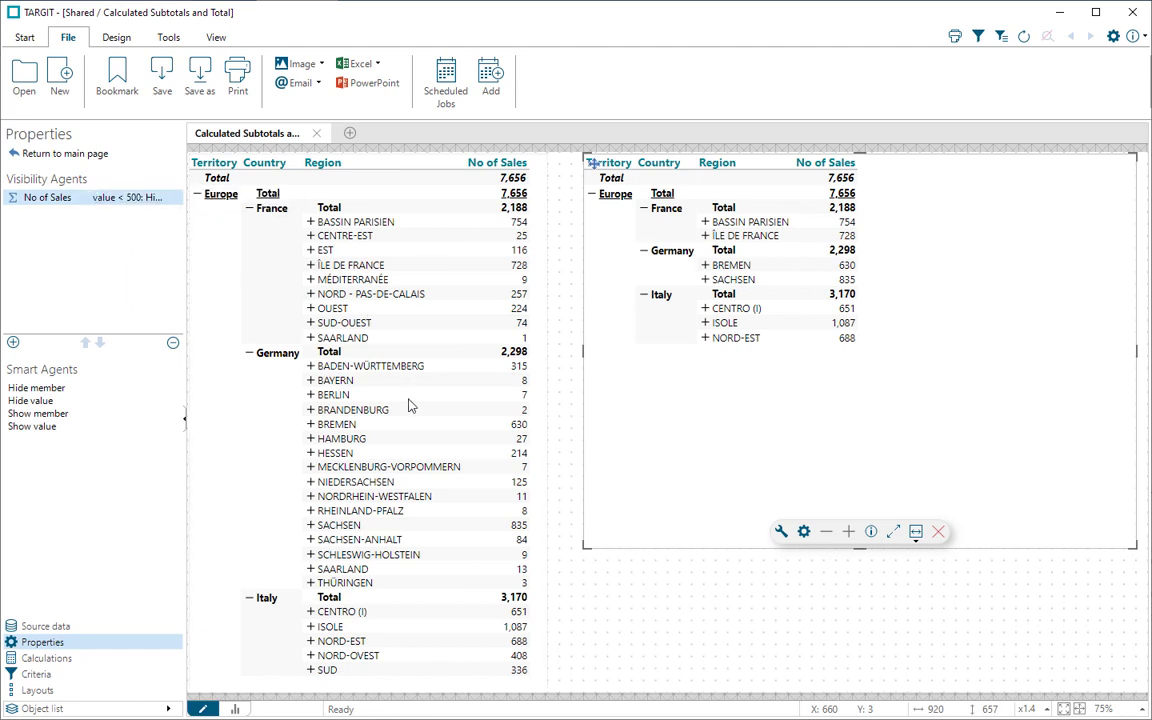
pyautogui.moveTo(528, 420)
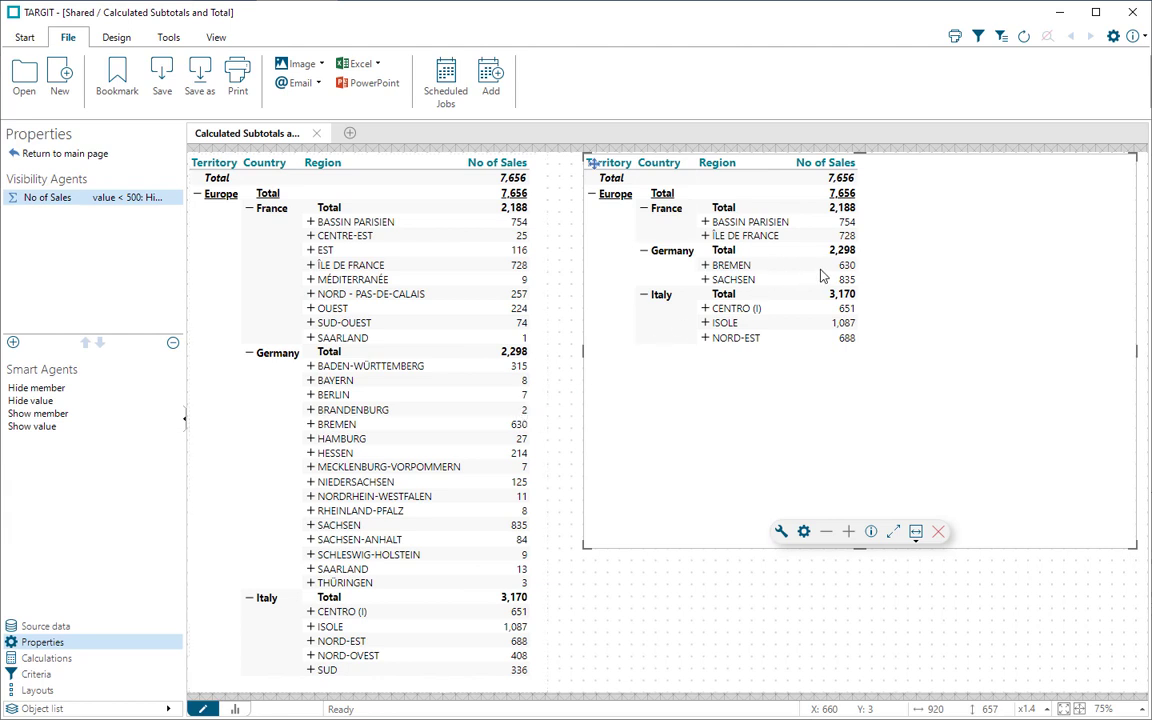
pyautogui.moveTo(852, 320)
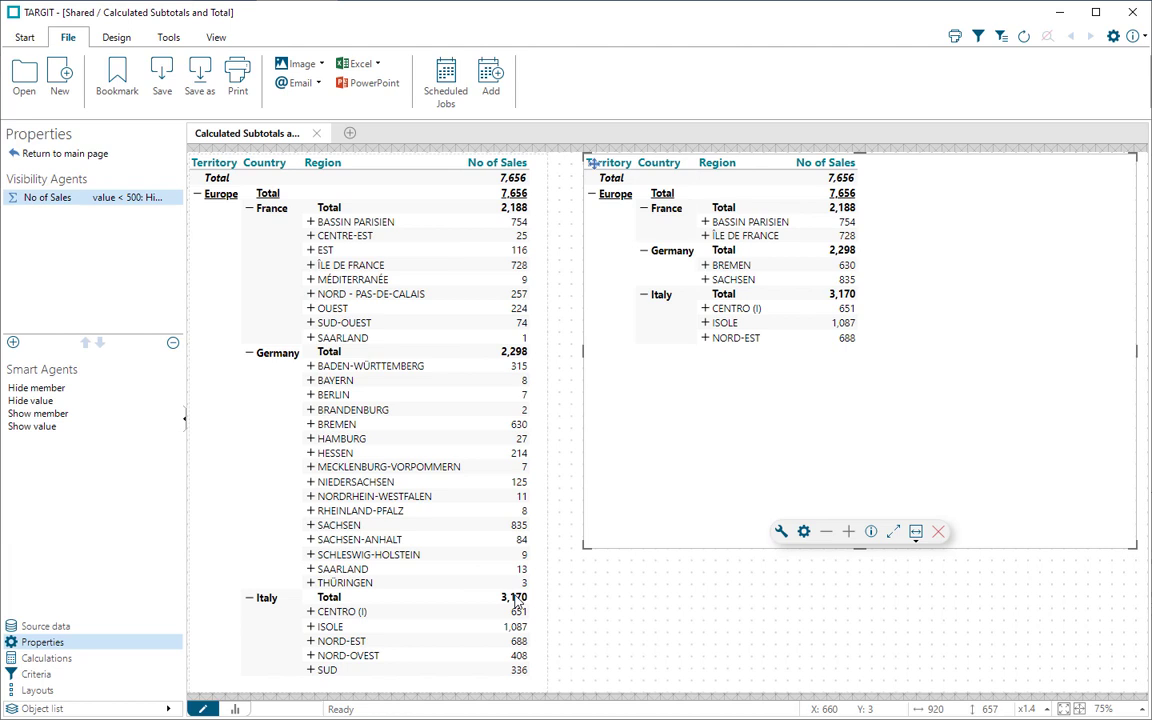
pyautogui.moveTo(856, 232)
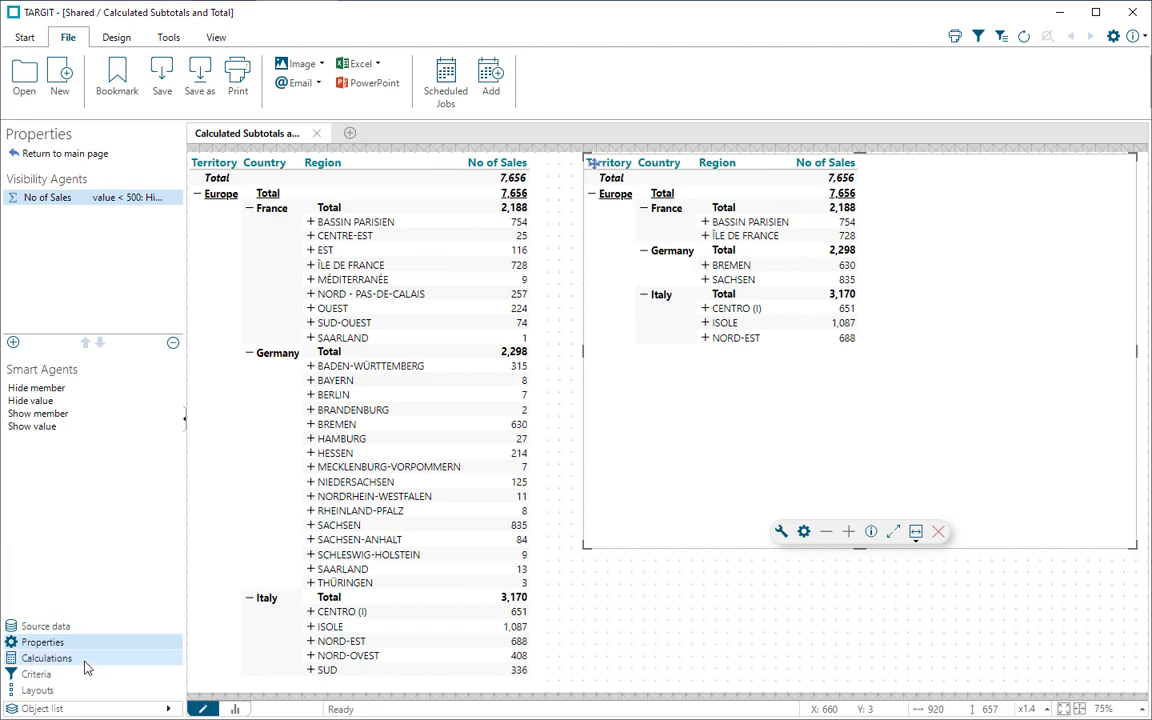
# Create calculated column c1 with the formula sum((c), m1) replacing the default 0
pyautogui.click(46, 658)
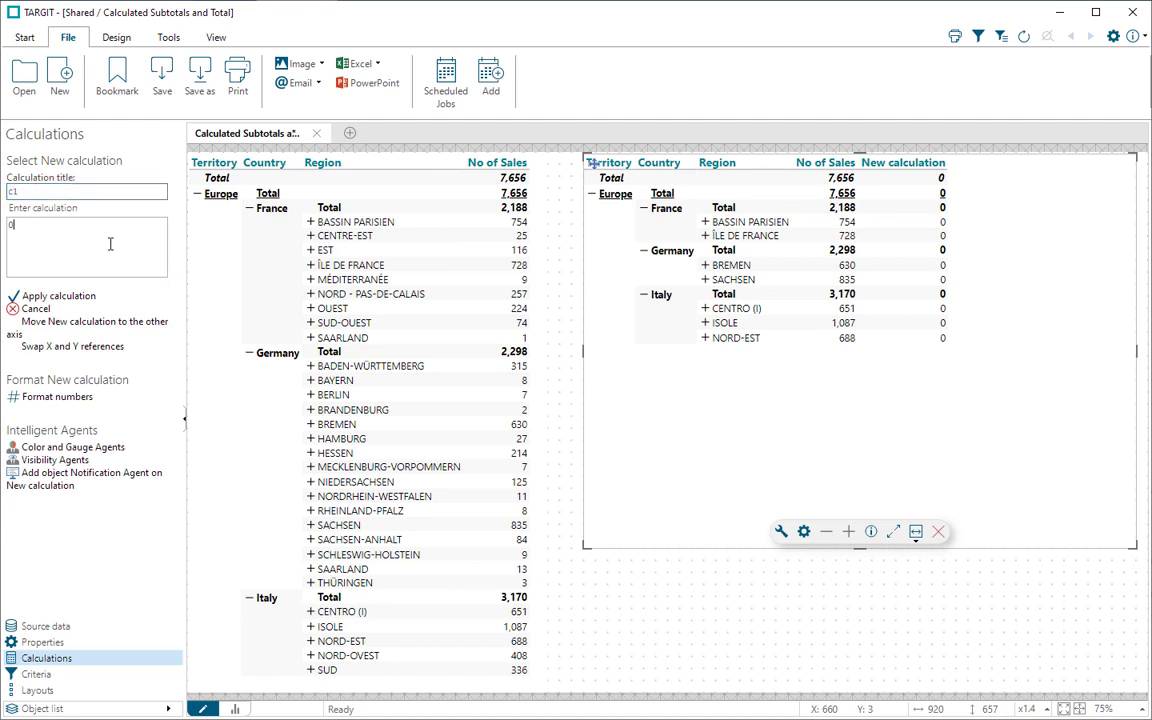
pyautogui.press('Backspace')
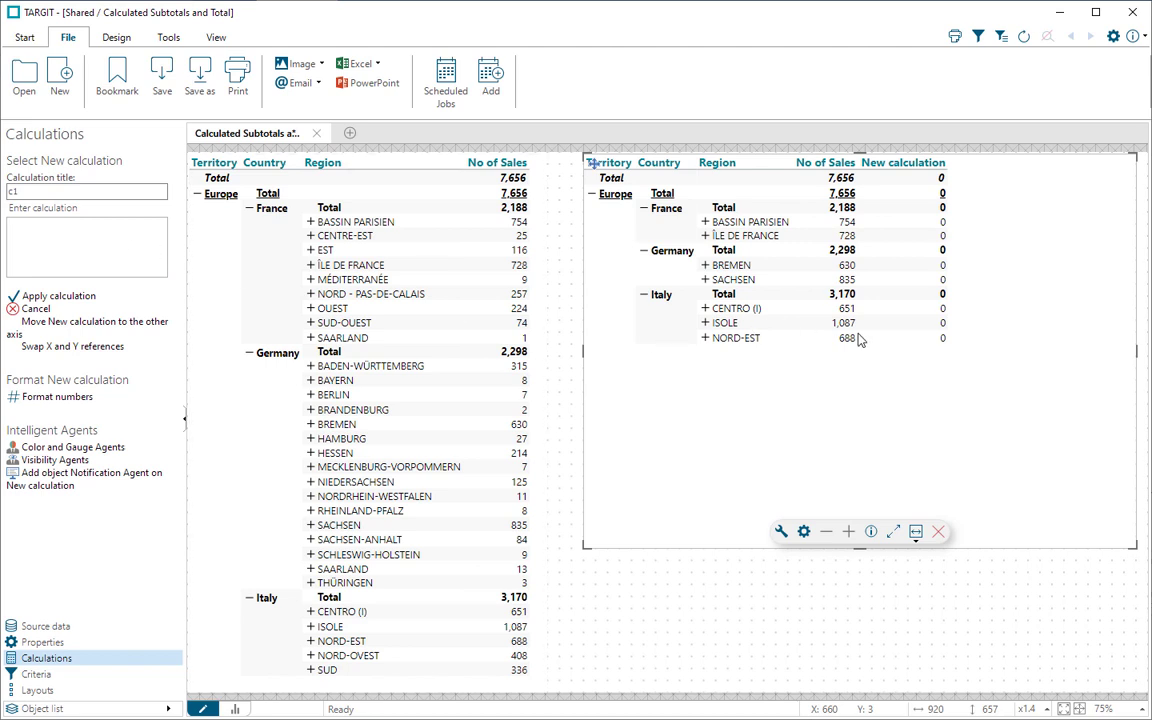
pyautogui.moveTo(896, 374)
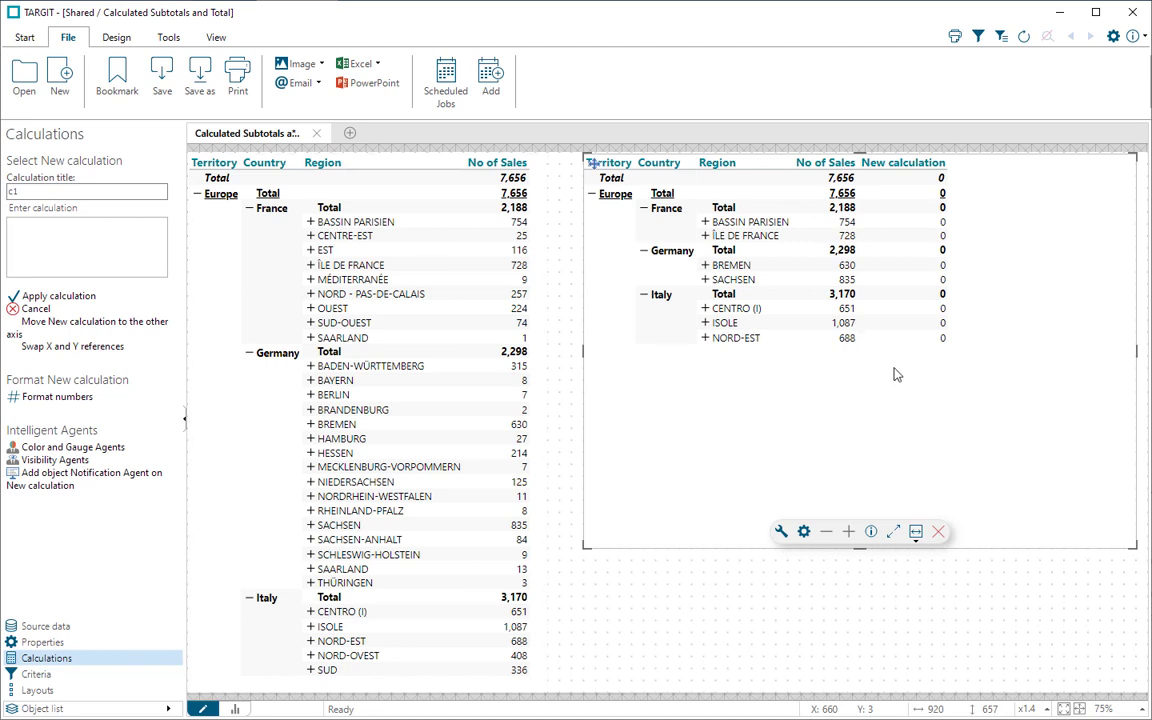
pyautogui.write('sum')
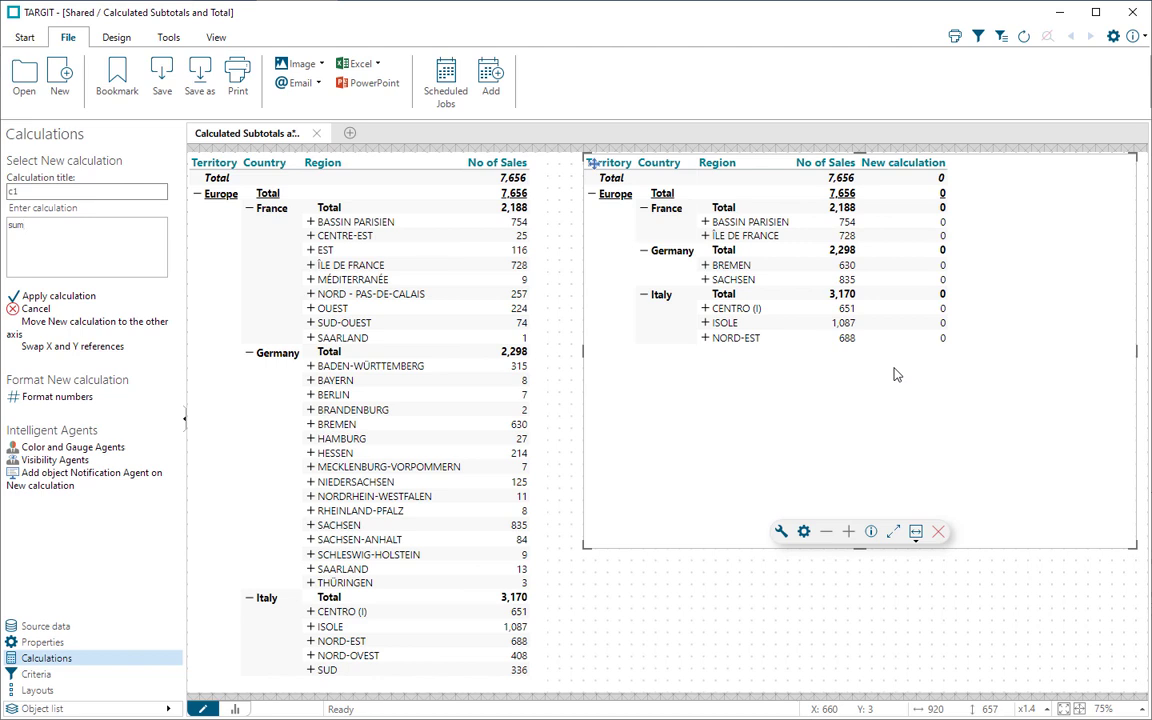
pyautogui.write('(c')
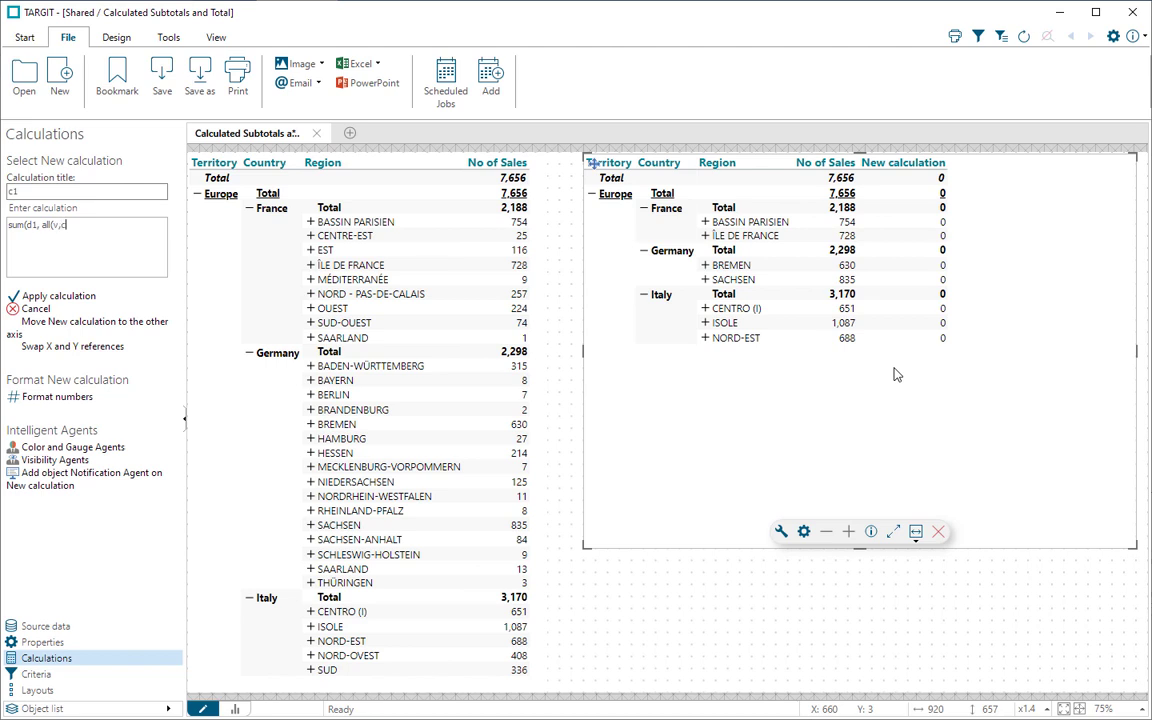
pyautogui.write(', m1)')
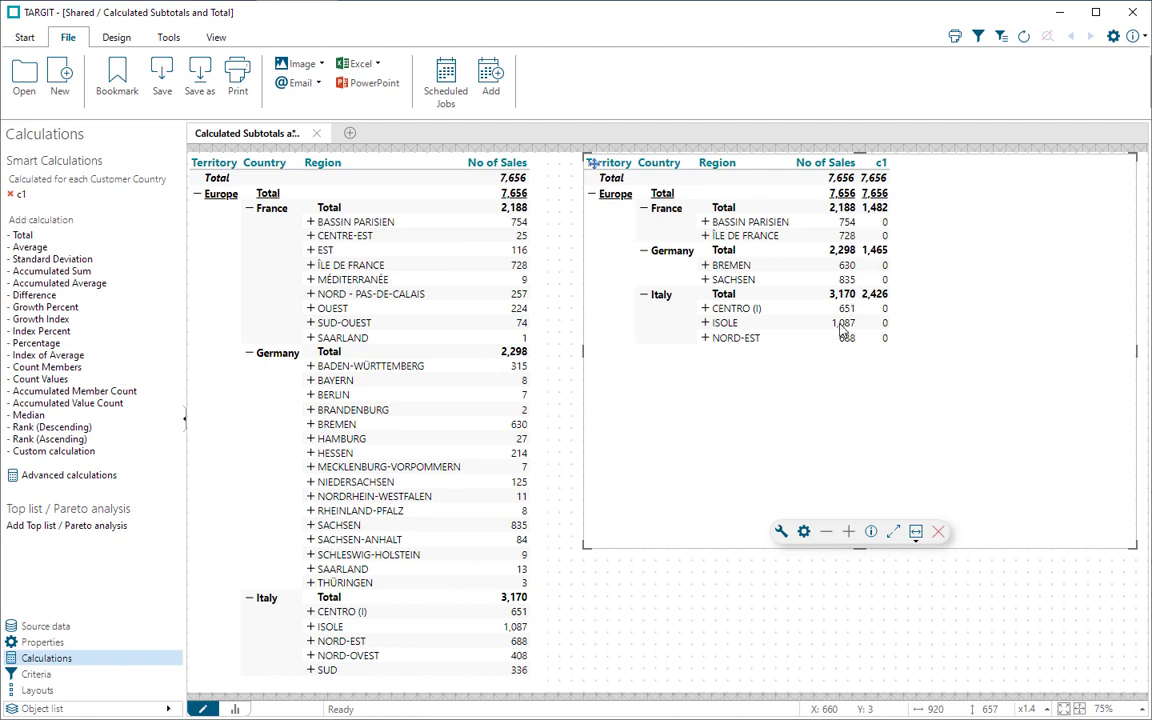
pyautogui.moveTo(884, 320)
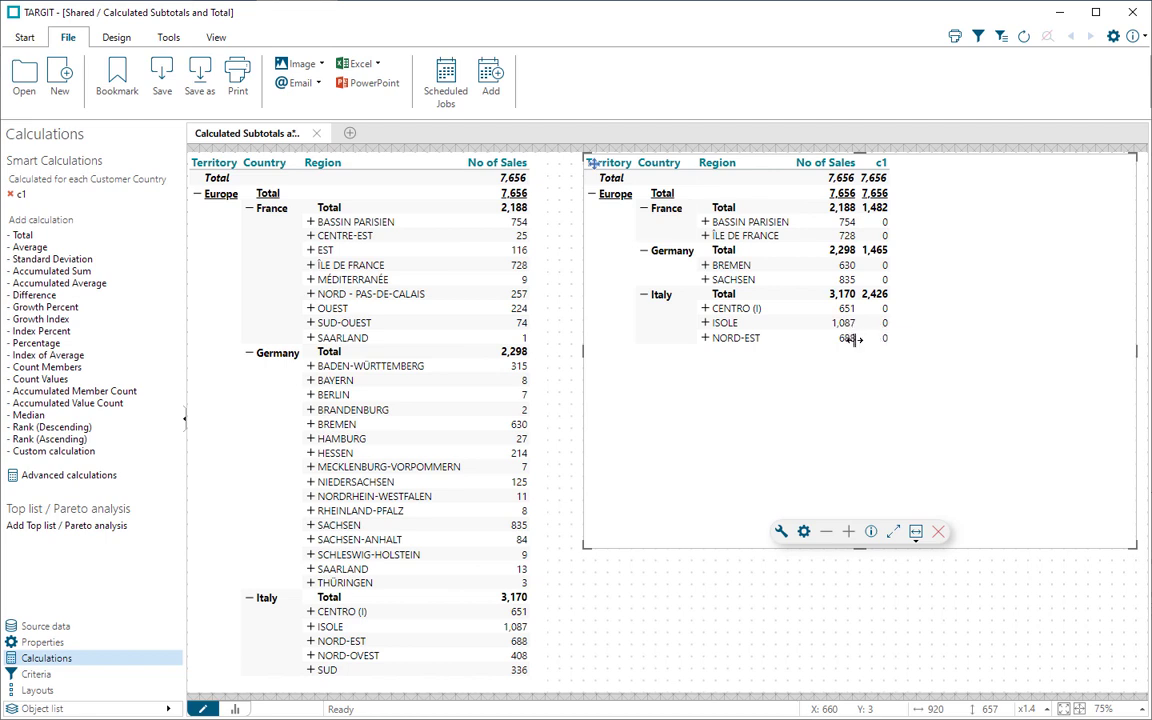
# Rewrite c1 as an if allcount(d1,...) conditional sum and apply it, giving country subtotals like Italy 2,426
pyautogui.click(20, 194)
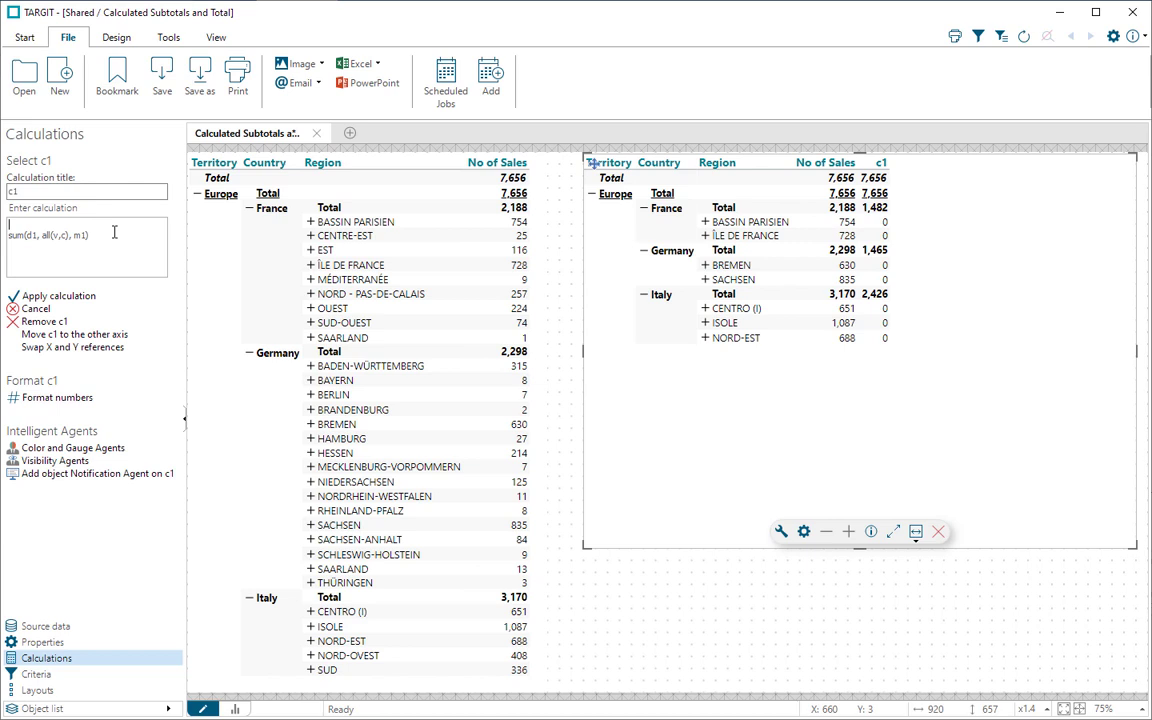
pyautogui.write('if all')
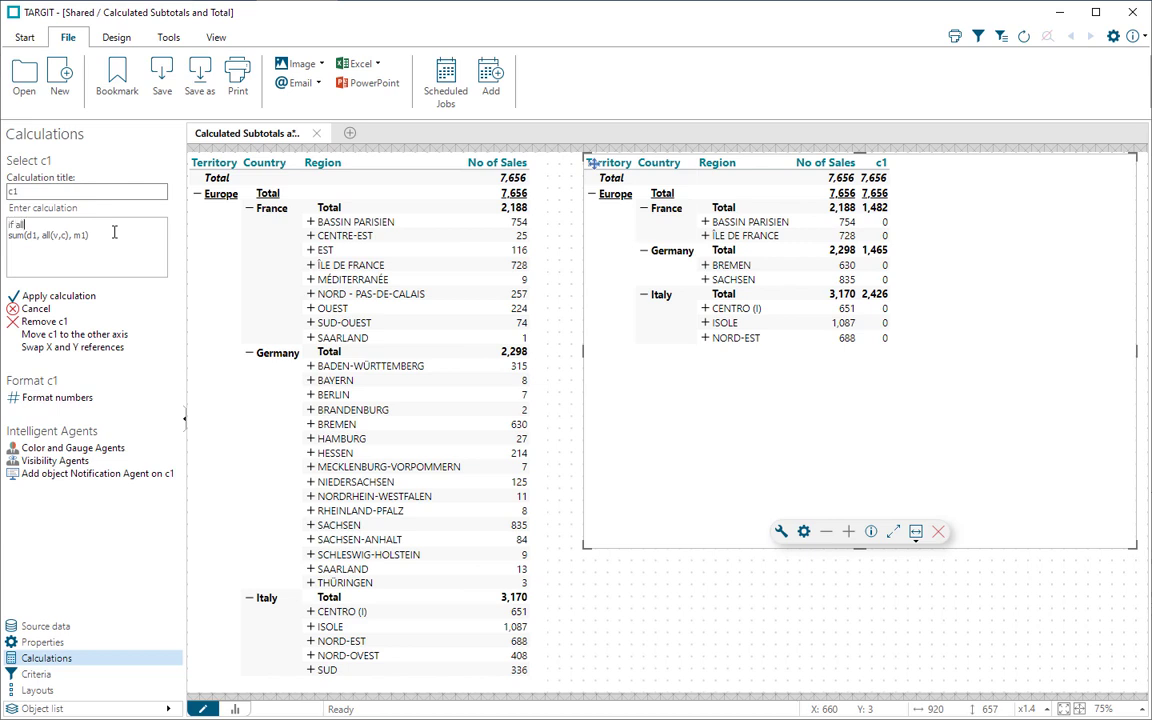
pyautogui.write('count(d1, all(c), m1) = 0 then')
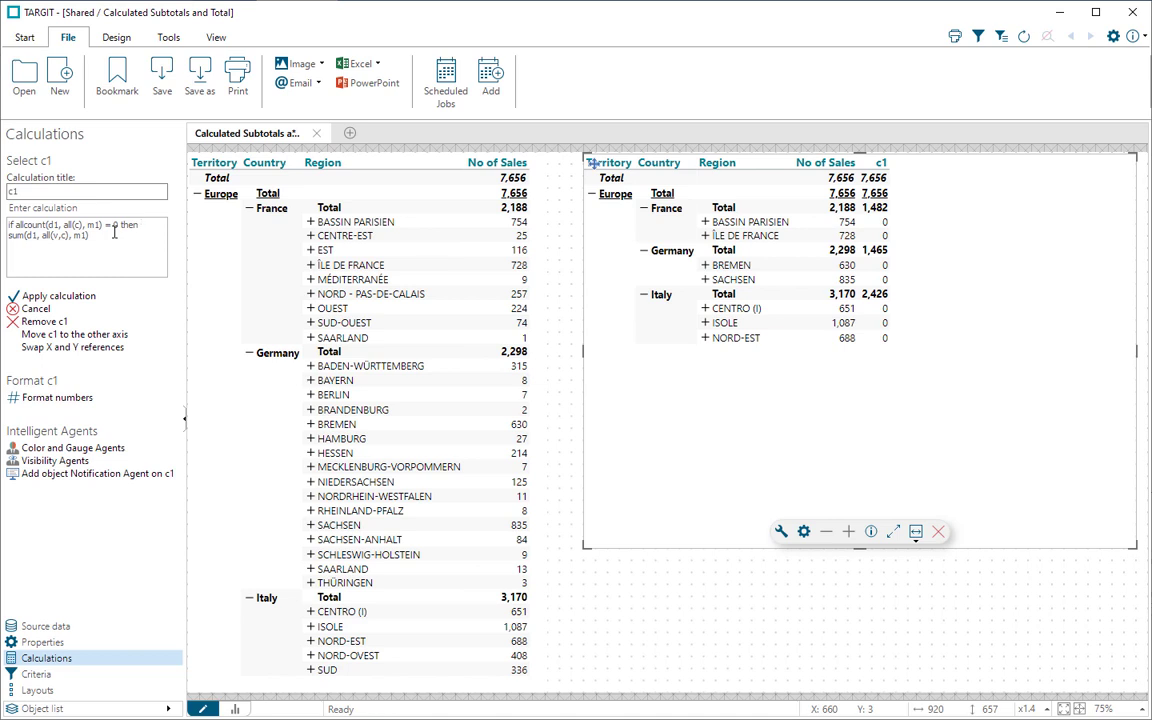
pyautogui.write('sum(d1,')
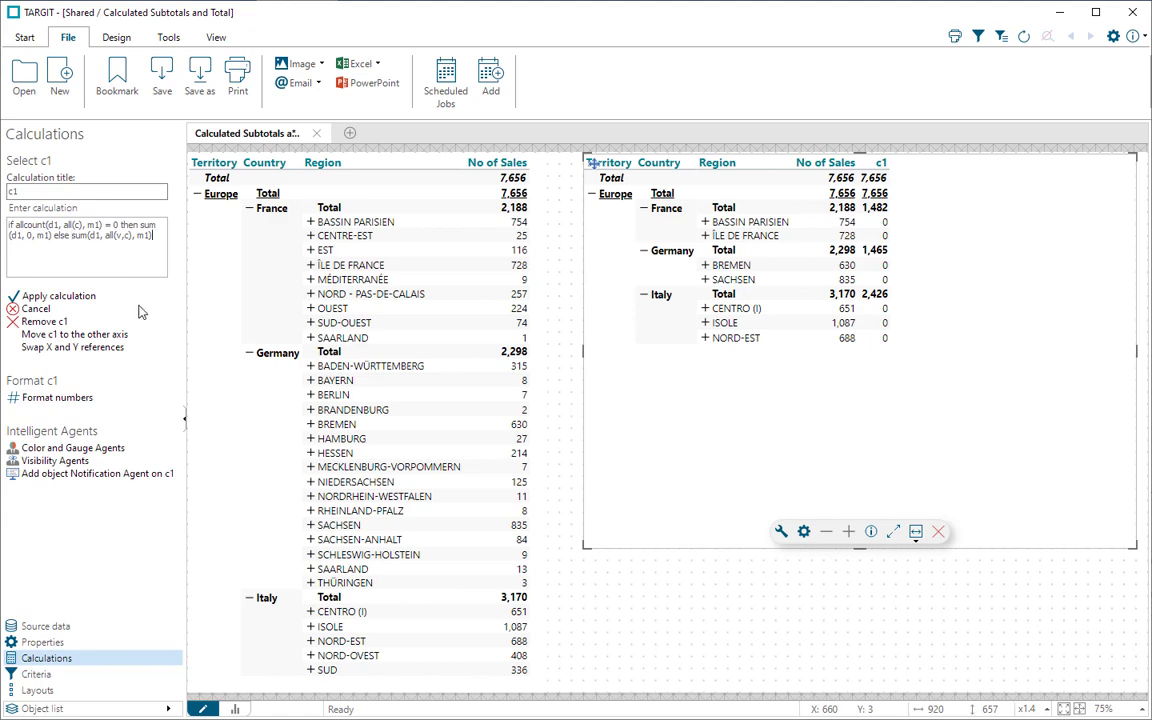
pyautogui.click(16, 296)
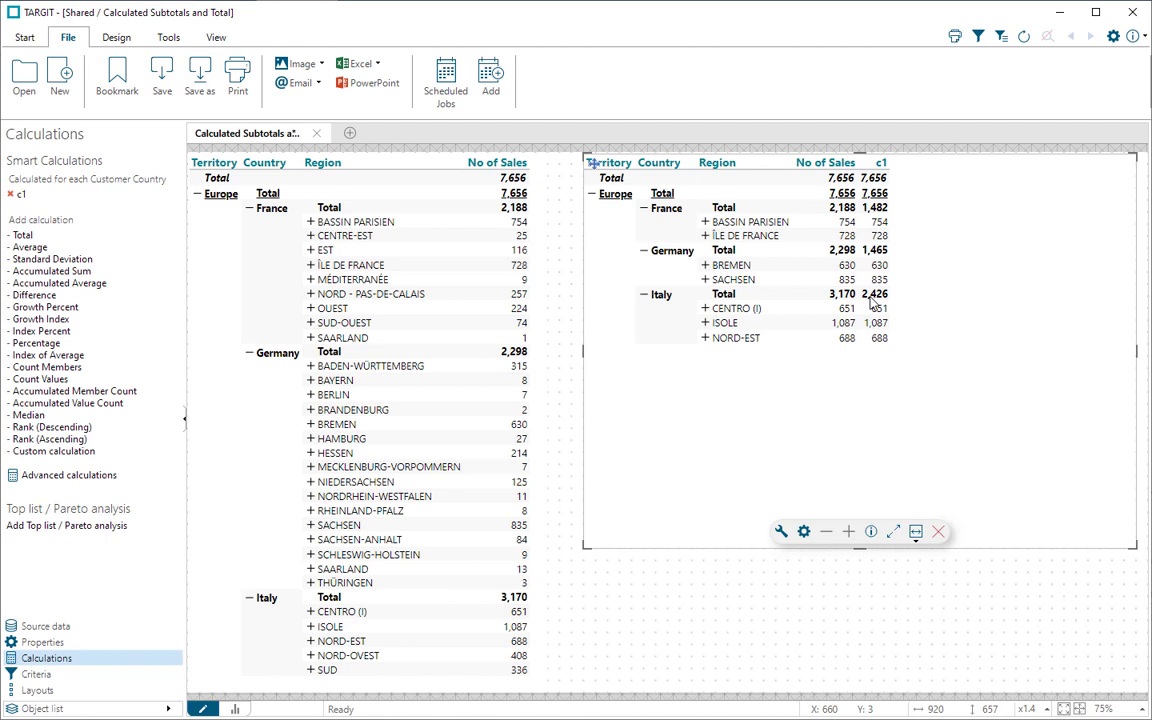
pyautogui.moveTo(800, 336)
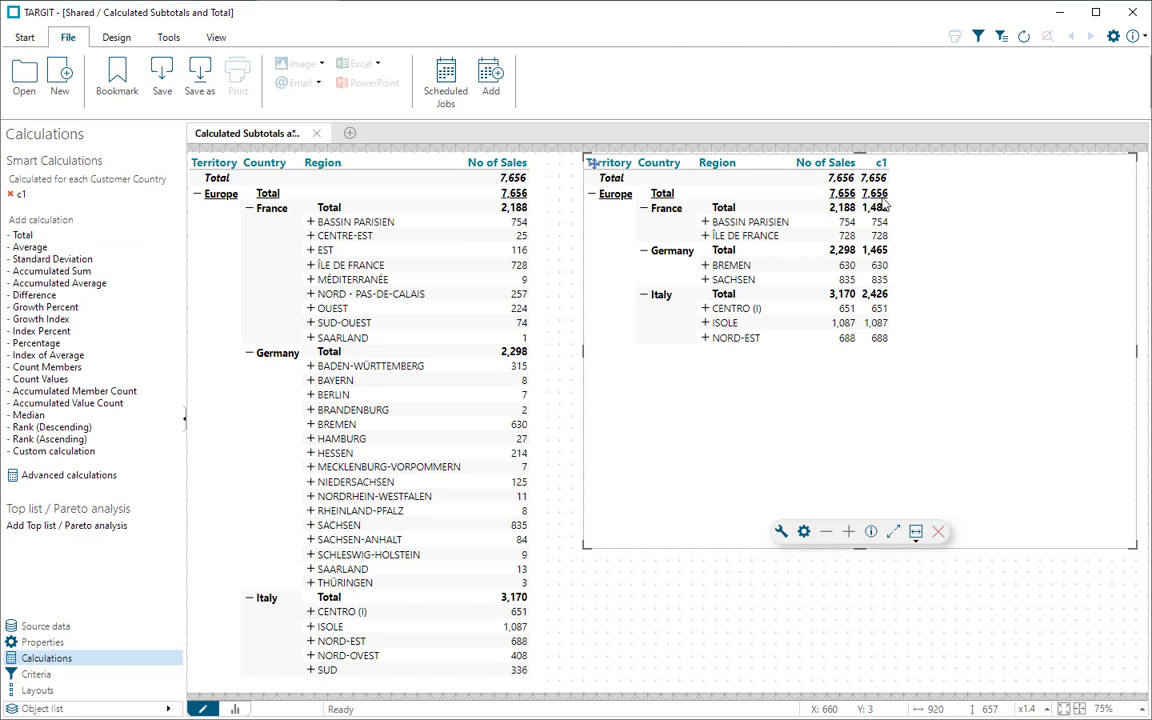
pyautogui.moveTo(876, 210)
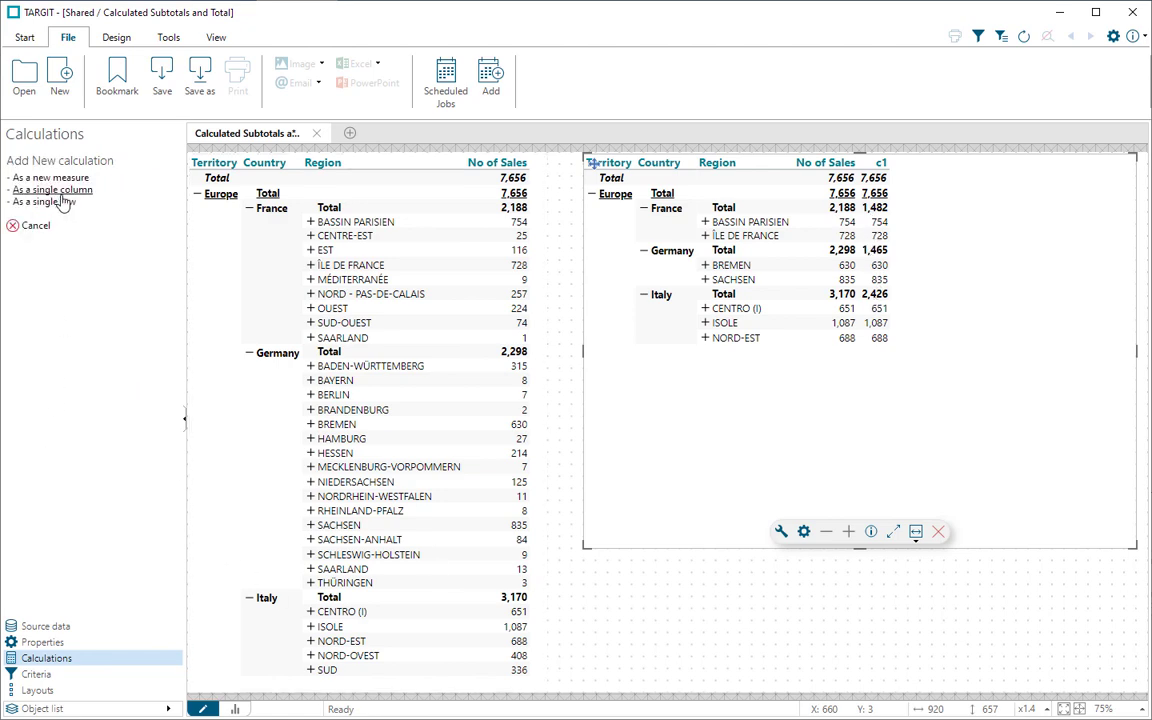
# Add single-column calculation c2: if allcount(d1, all(c), m1) = 0 then sum(d1, 0, m1) else sum(d1, all(v,c), m1)
pyautogui.click(52, 190)
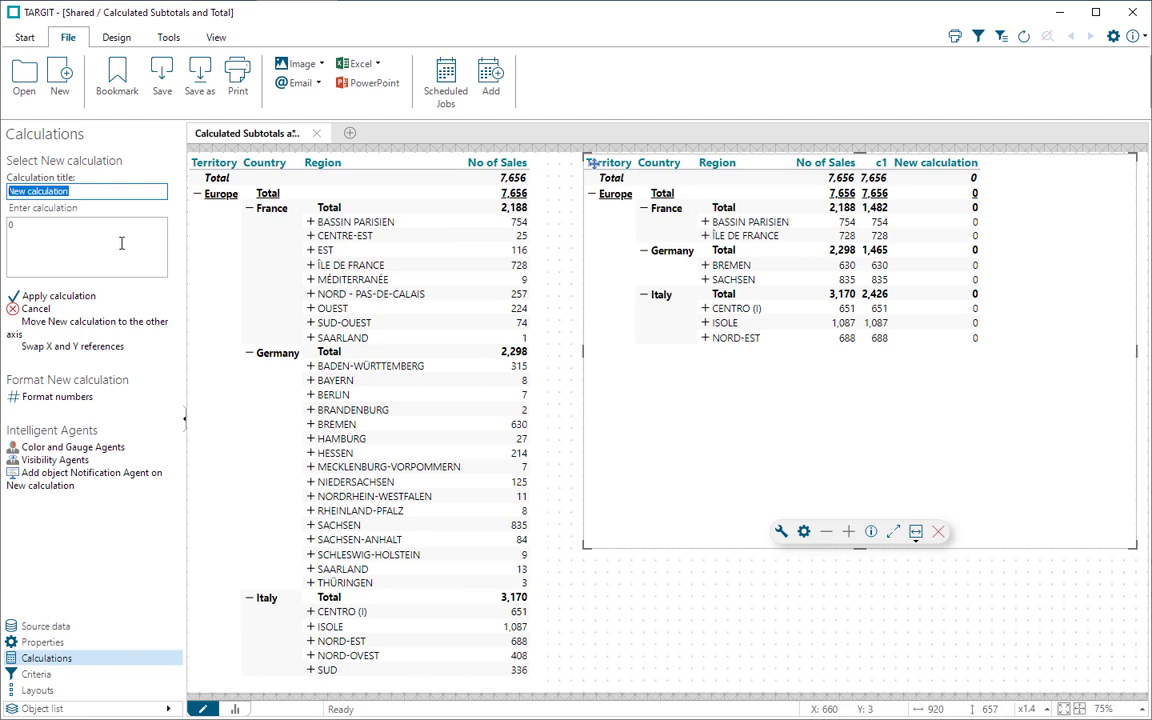
pyautogui.write('c2')
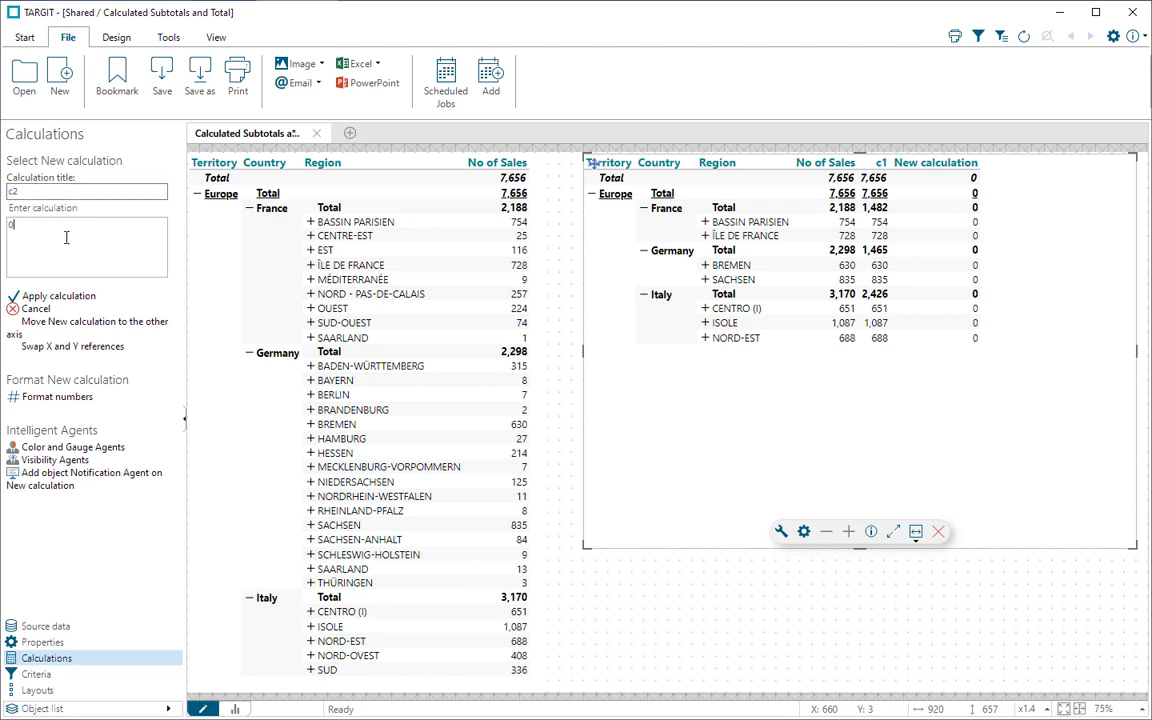
pyautogui.write('if allcount(d1, all(c), m1) = 0 then sum(d1, 0, m1) else sum(d1, all(v,c), m1)')
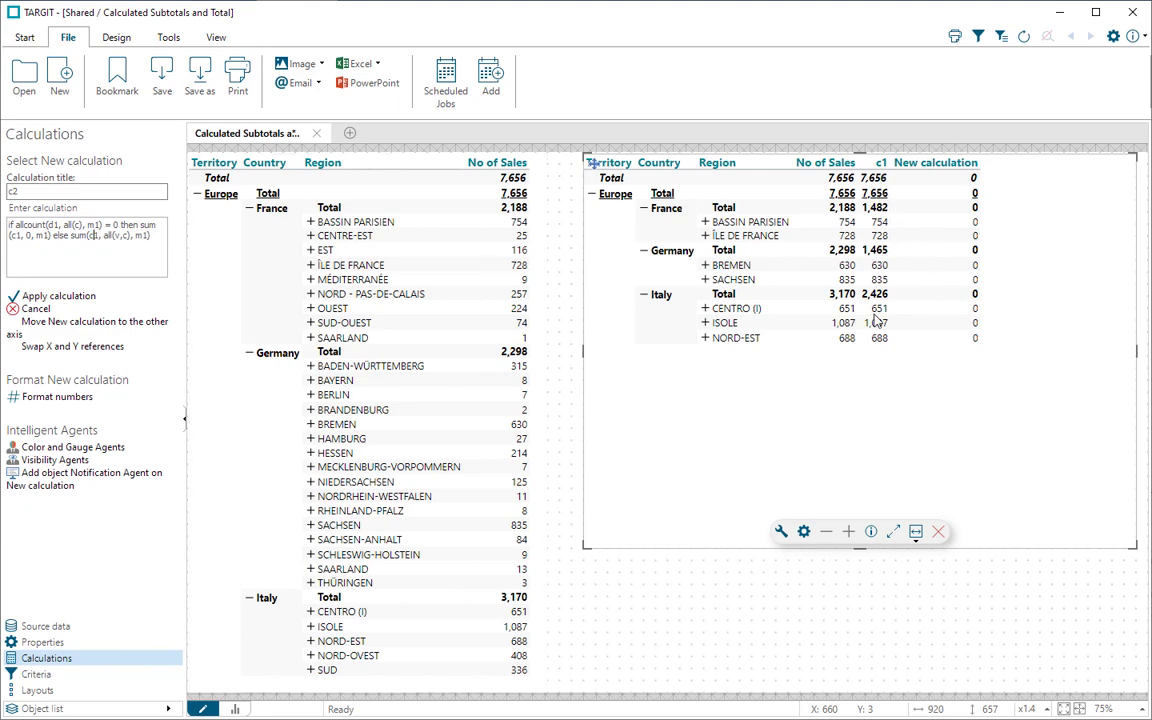
pyautogui.click(14, 296)
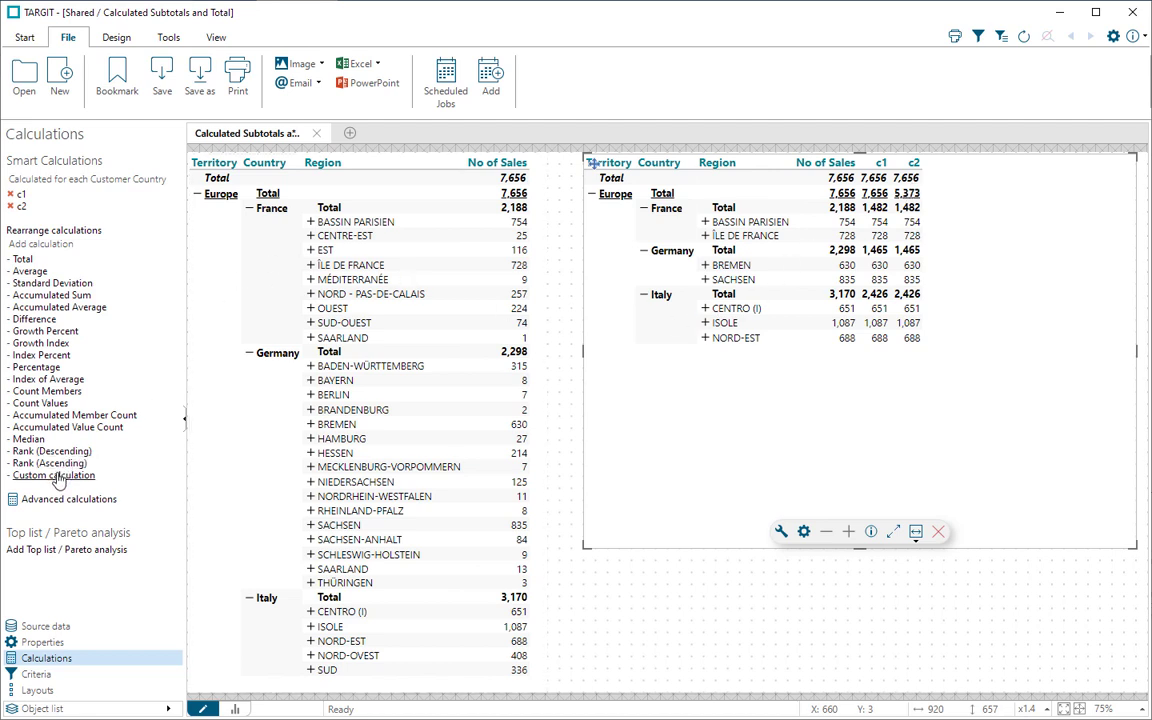
# Add single-column calculation c3 with the allcount/sum formula, totalling 5,373 overall and 1,465 for Germany
pyautogui.click(54, 476)
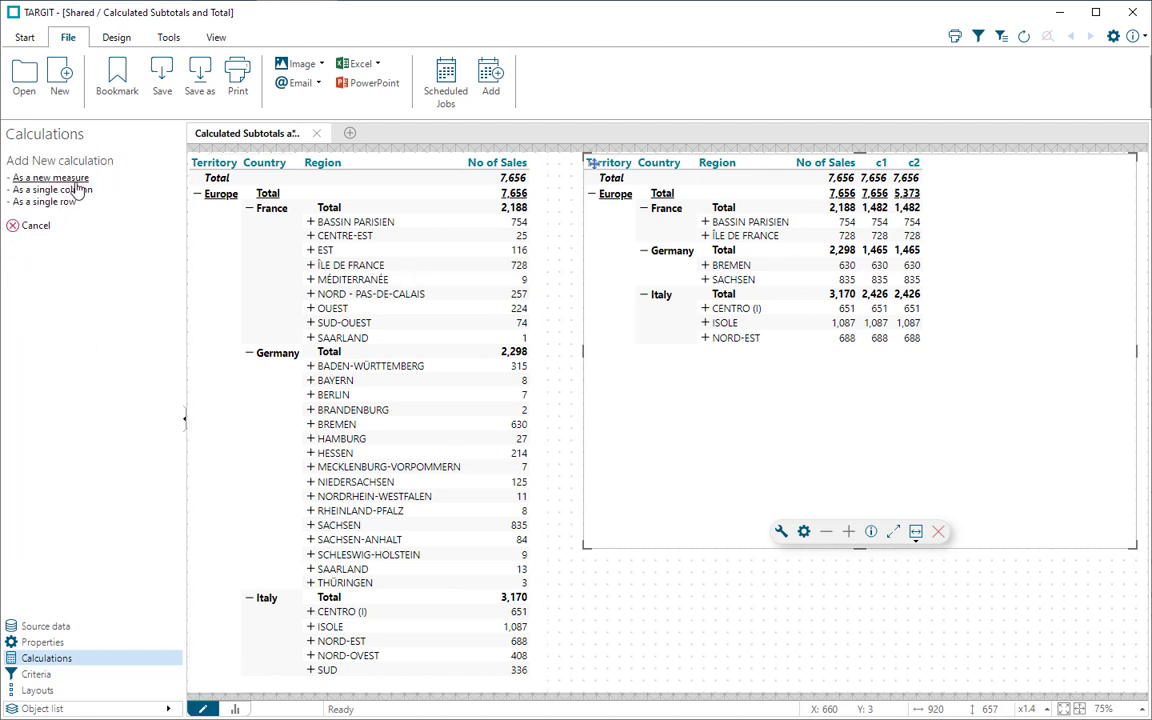
pyautogui.click(48, 178)
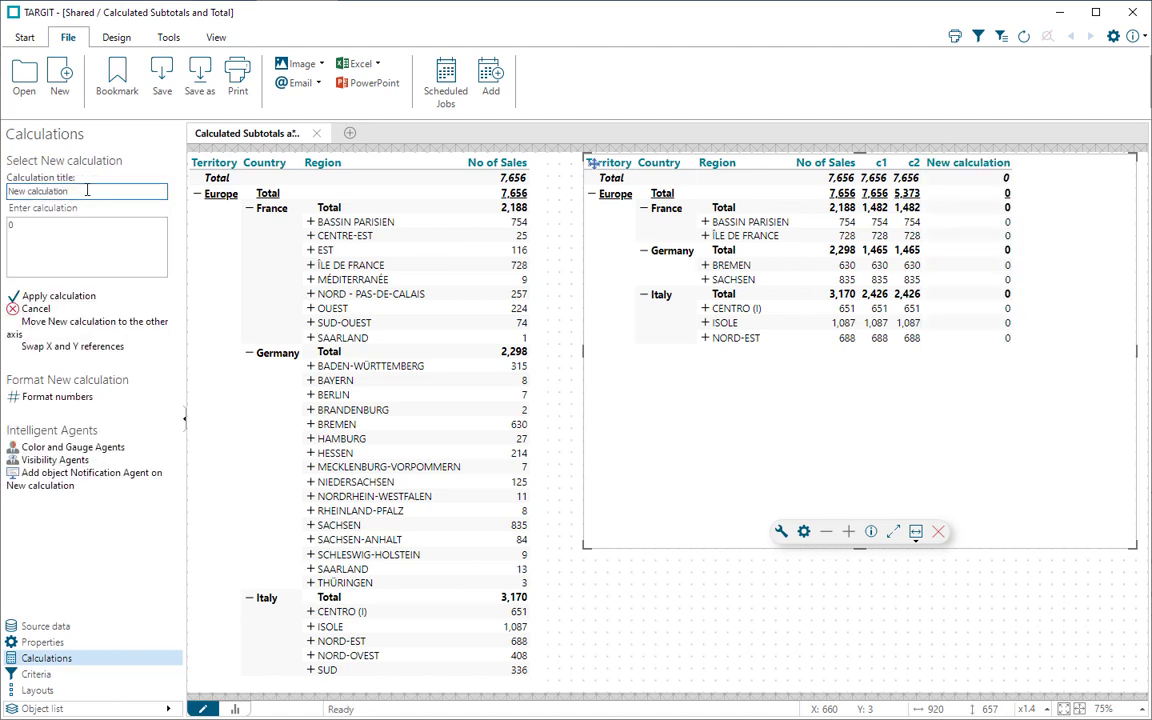
pyautogui.write('c3')
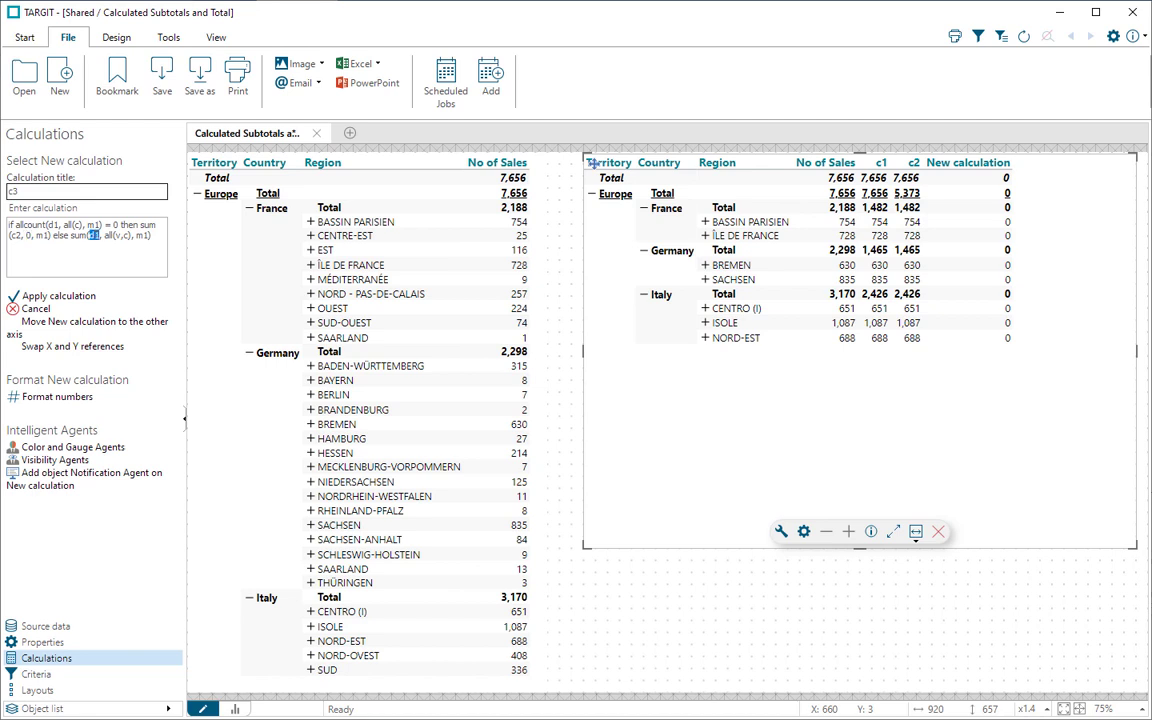
pyautogui.click(96, 236)
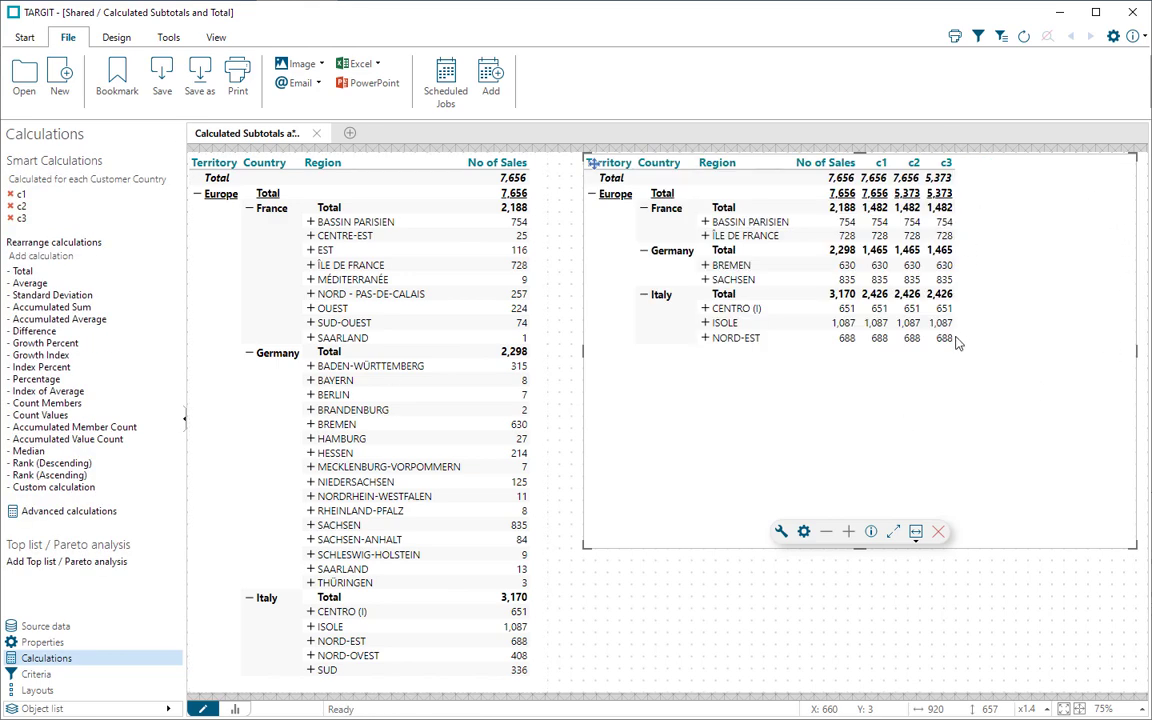
pyautogui.moveTo(952, 306)
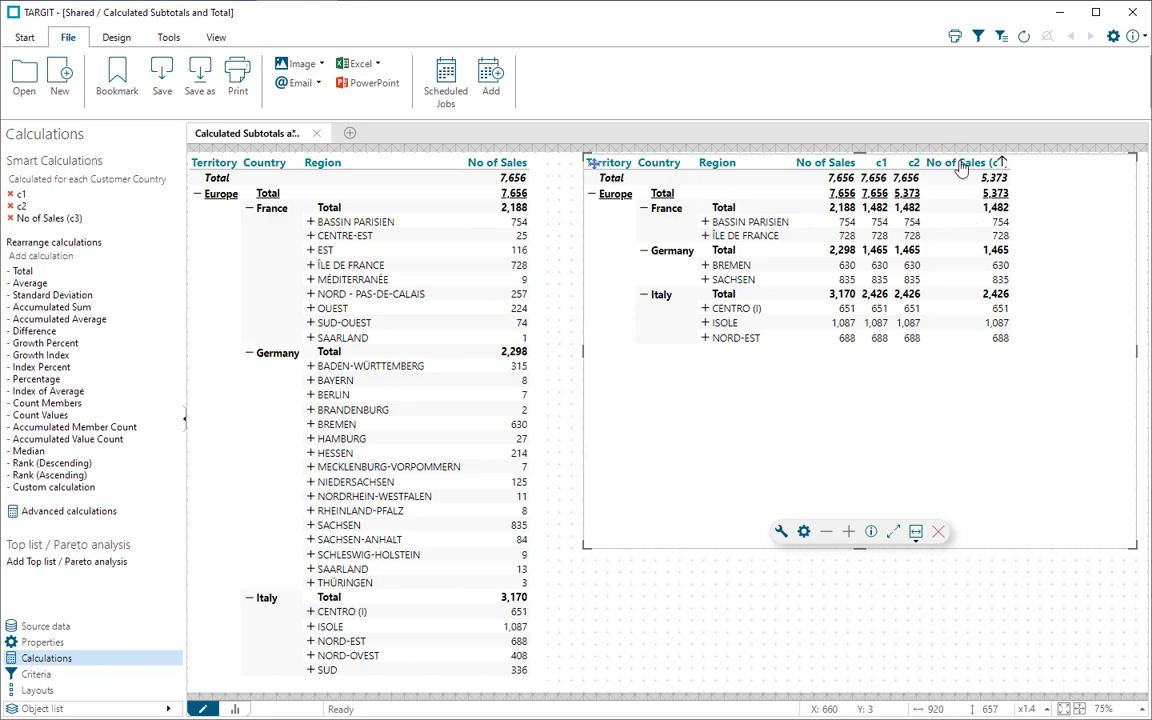
pyautogui.moveTo(816, 180)
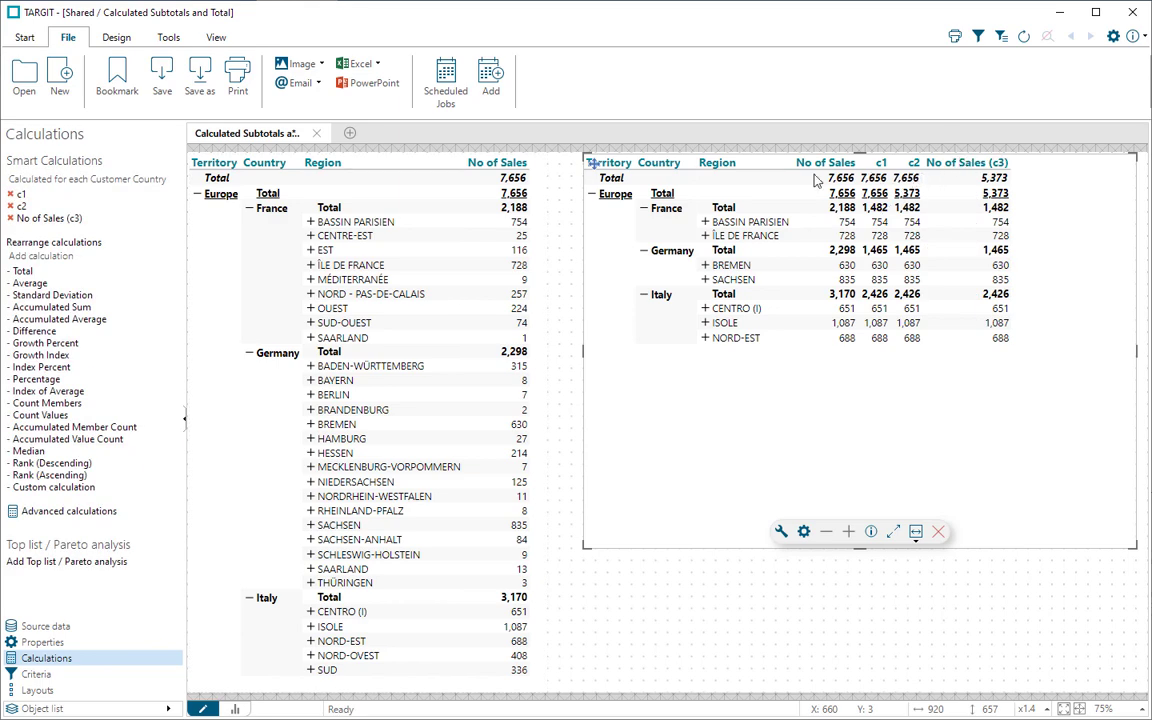
# In Properties > Visibility, hide No of Sales, c1 and c2 so only No of Sales (c3) shows
pyautogui.click(42, 642)
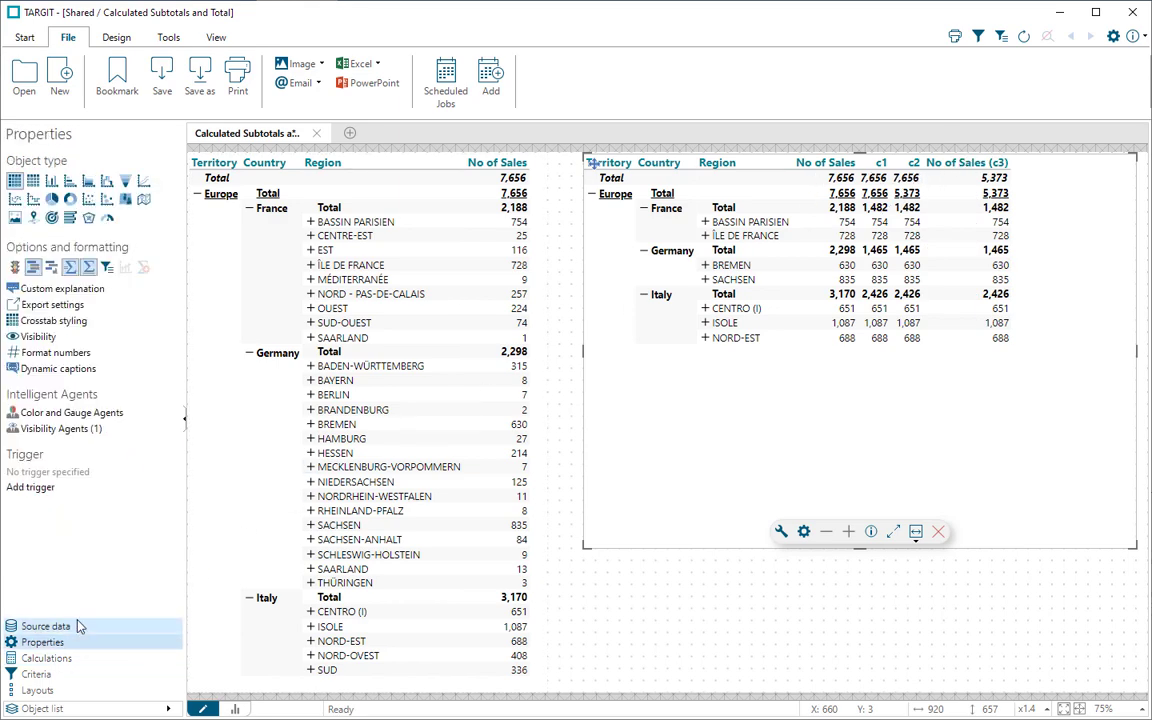
pyautogui.click(42, 642)
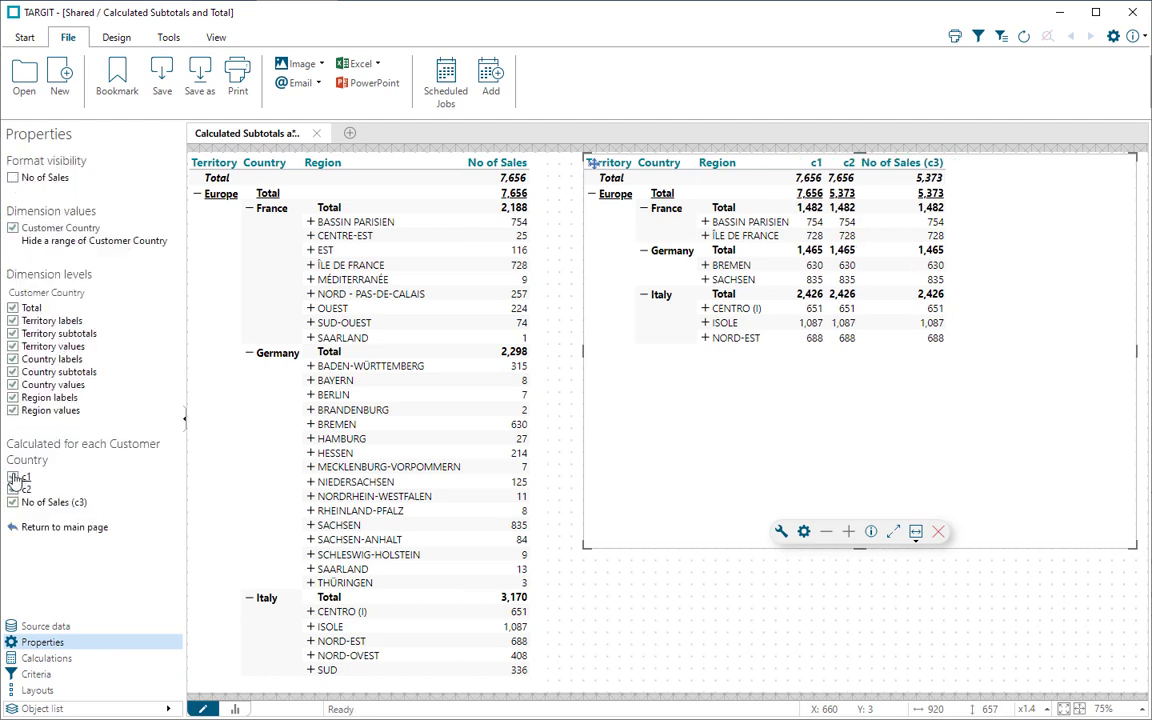
pyautogui.click(14, 476)
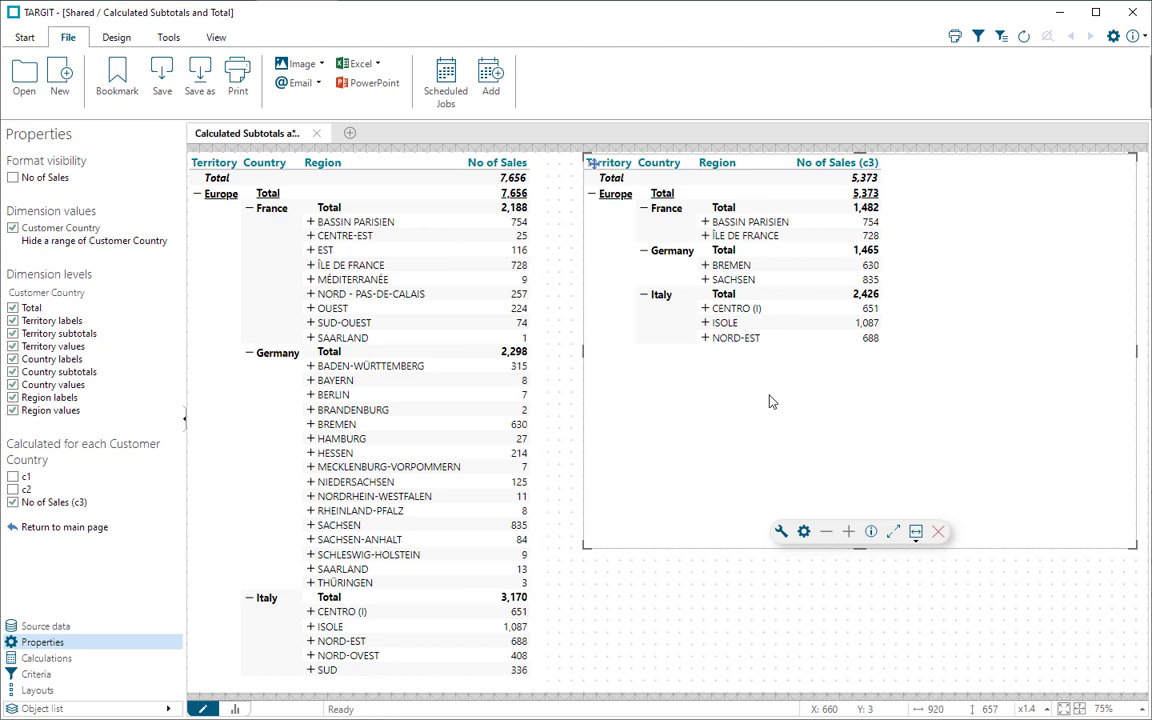